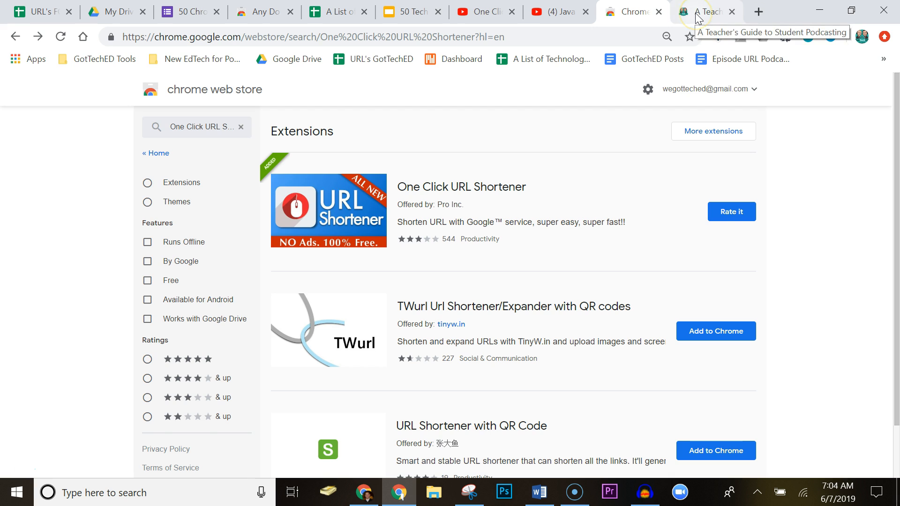
On the Student Podcasting post, run One Click URL Shortener to get its TinyURL and QR code
{"action": "left_click", "coordinate": [706, 11]}
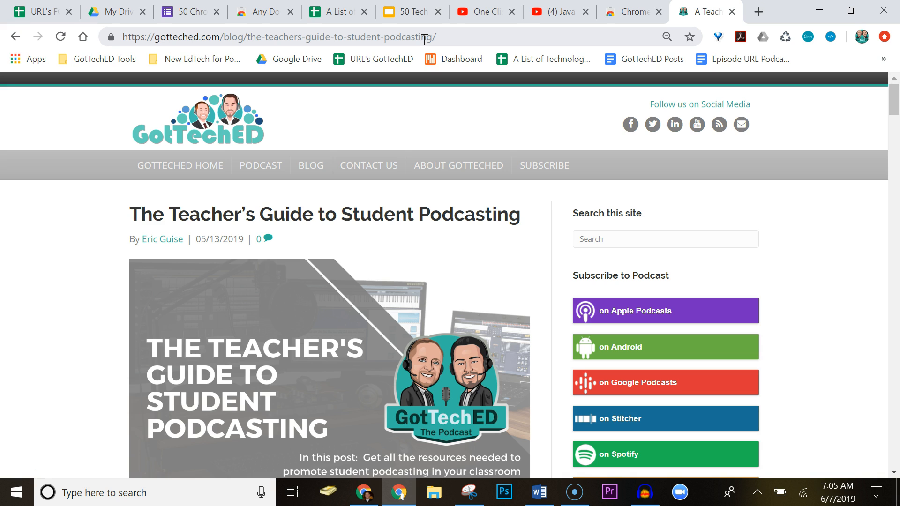
{"action": "mouse_move", "coordinate": [798, 68]}
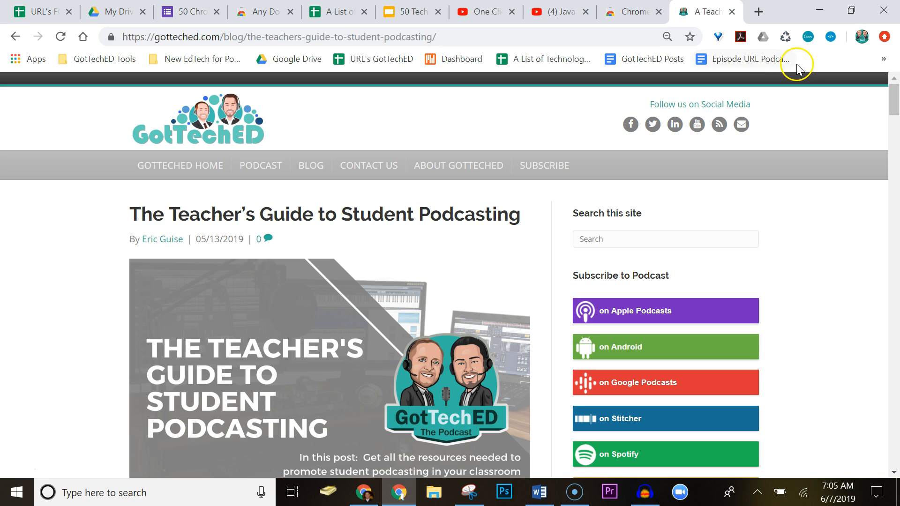
{"action": "mouse_move", "coordinate": [831, 36]}
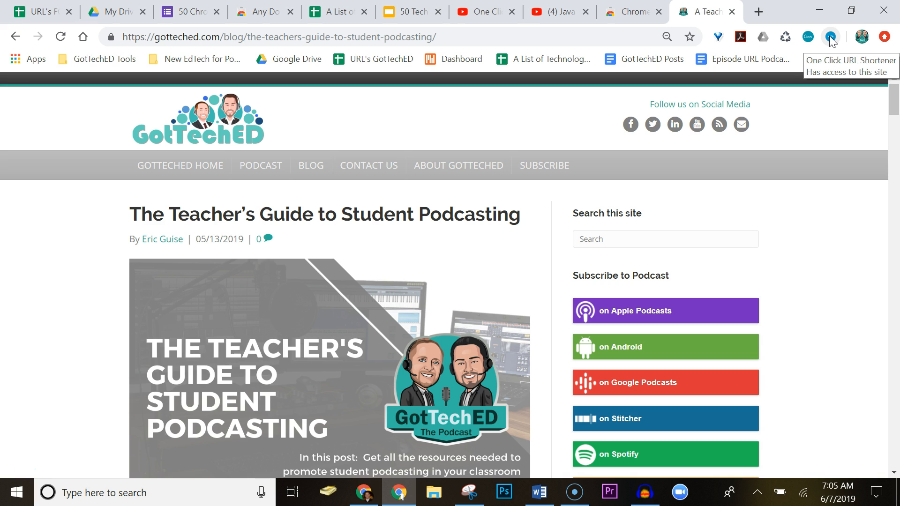
{"action": "left_click", "coordinate": [829, 37]}
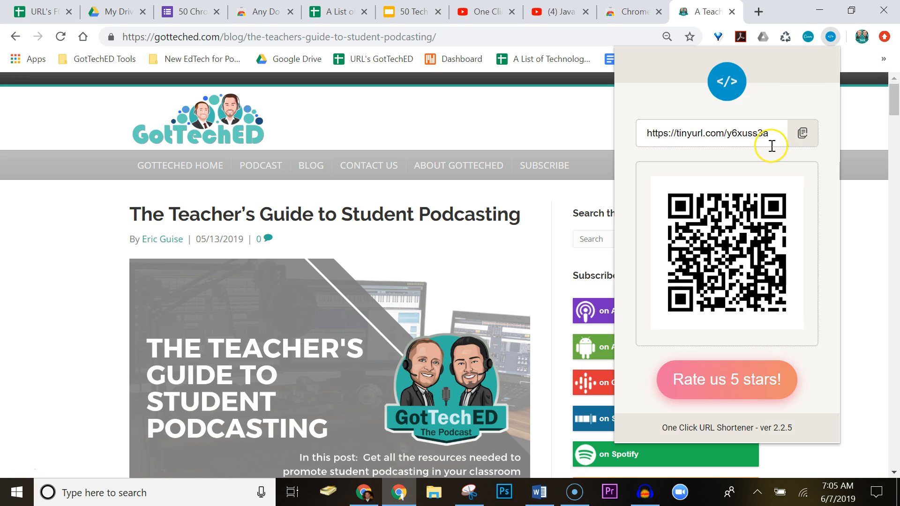
Select the shortened TinyURL in the popup and return to the Chrome Web Store tab
{"action": "triple_click", "coordinate": [706, 134]}
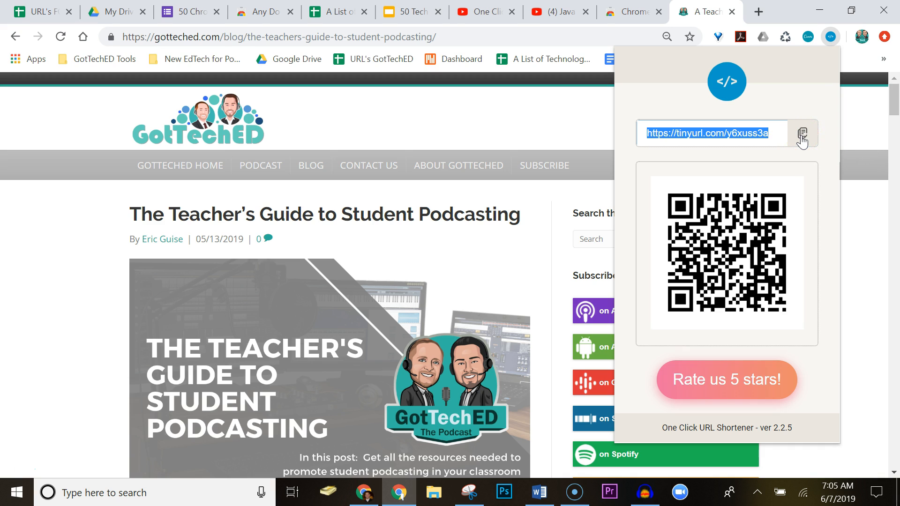
{"action": "mouse_move", "coordinate": [775, 63]}
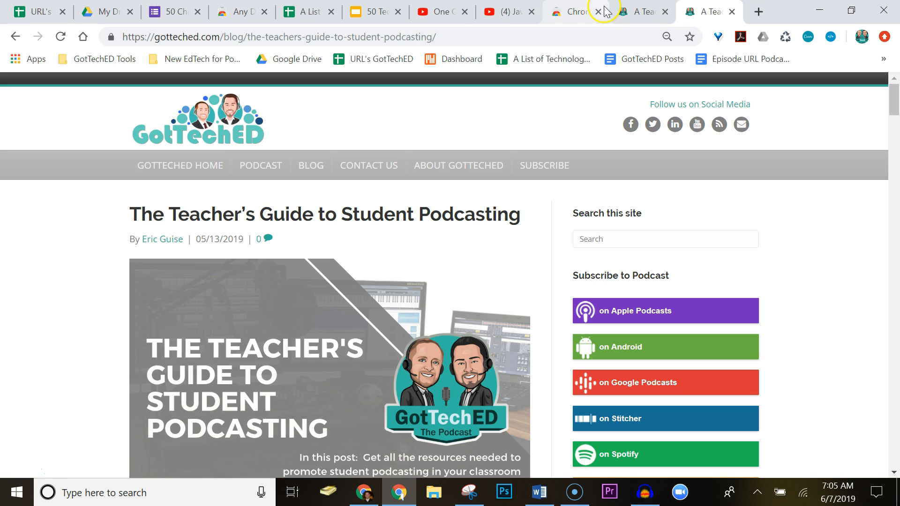
{"action": "left_click", "coordinate": [571, 12]}
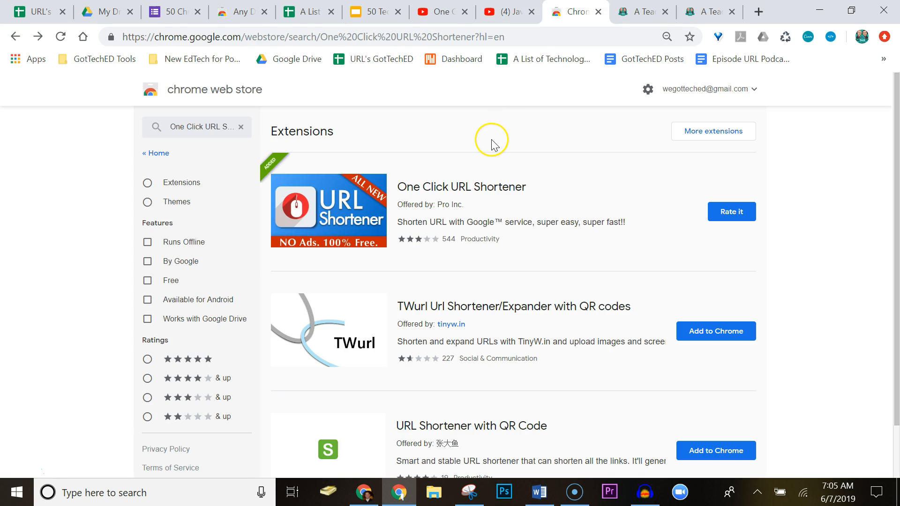